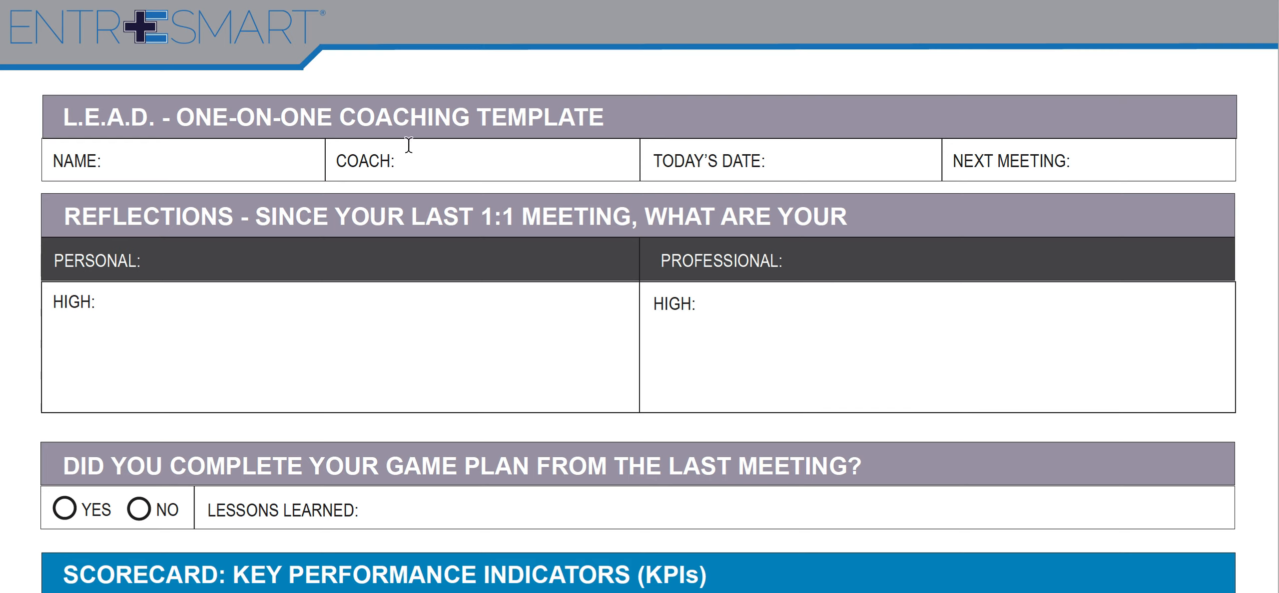
mouse_move(1109, 199)
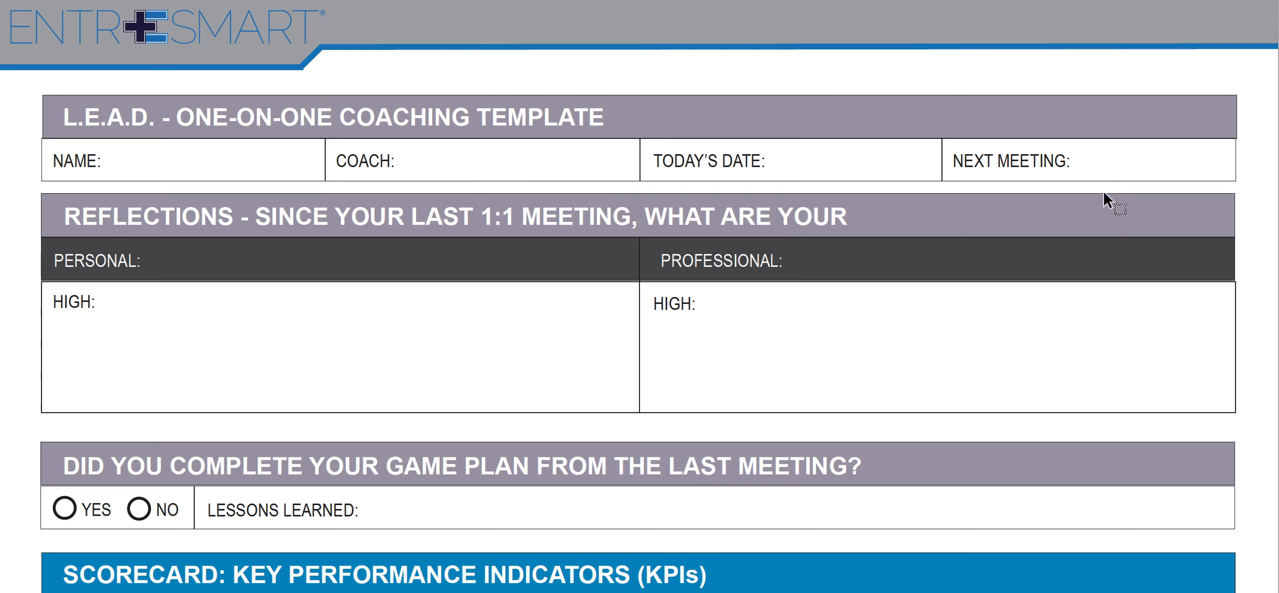
mouse_move(883, 199)
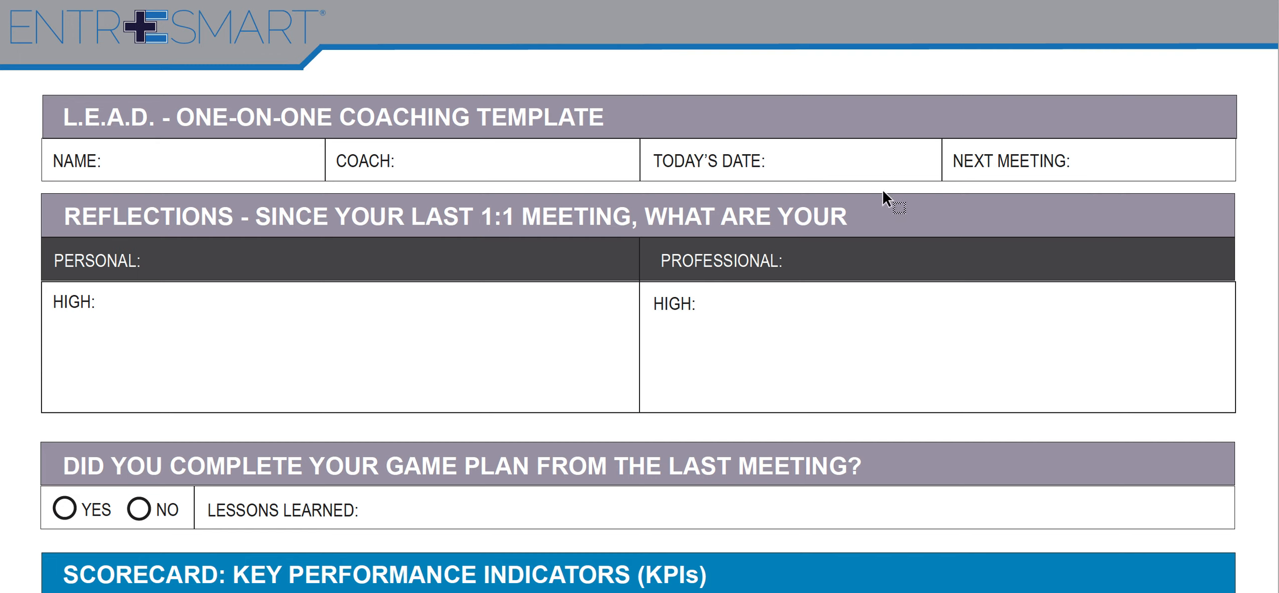
mouse_move(632, 352)
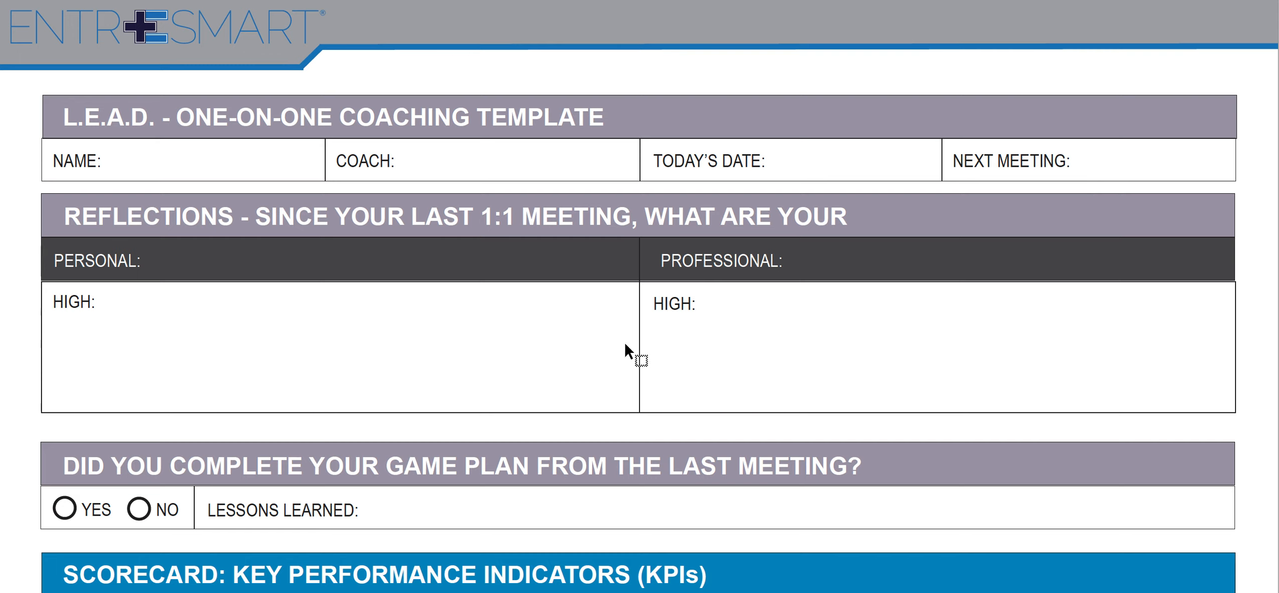
scroll(down, 3)
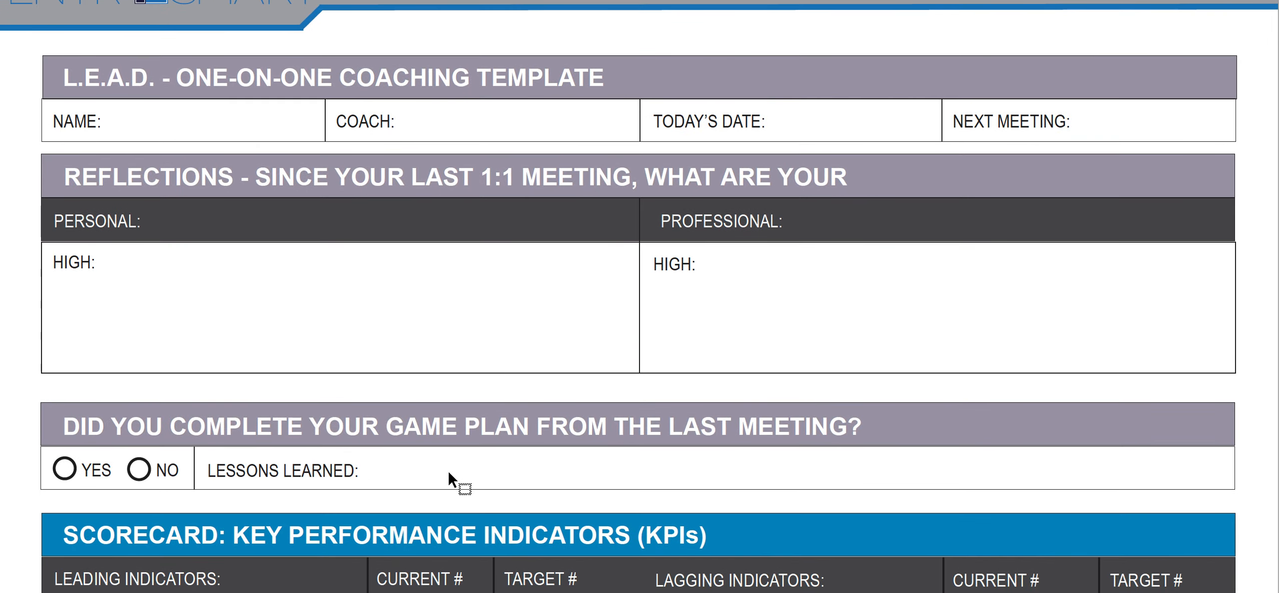
scroll(up, 3)
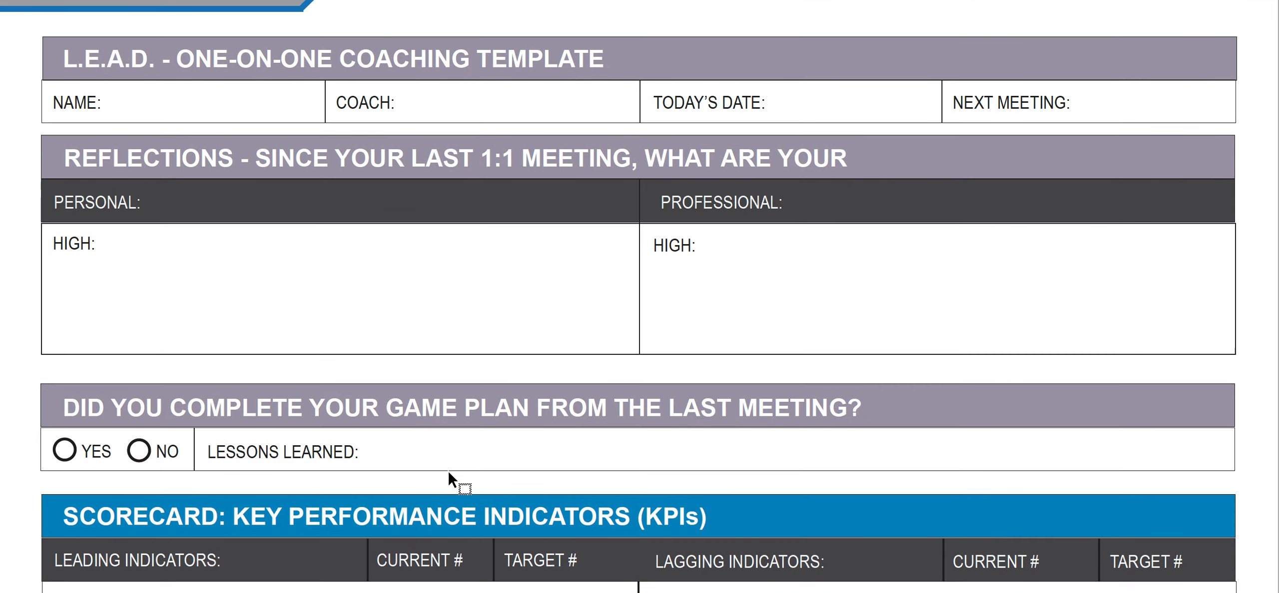
scroll(down, 3)
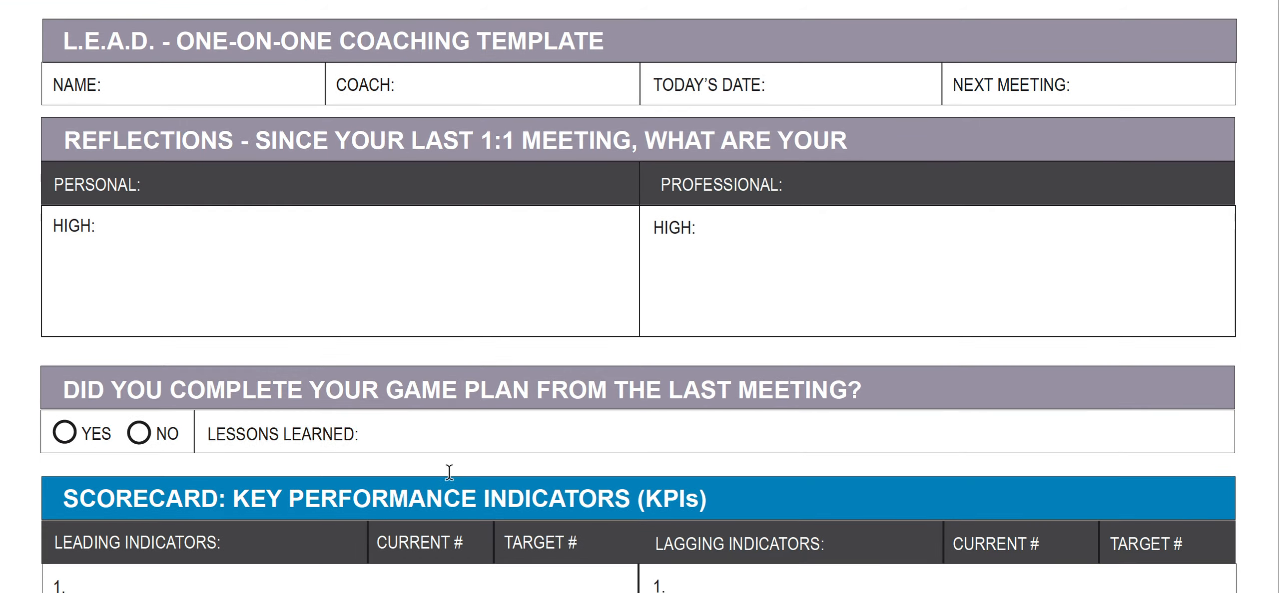
scroll(down, 3)
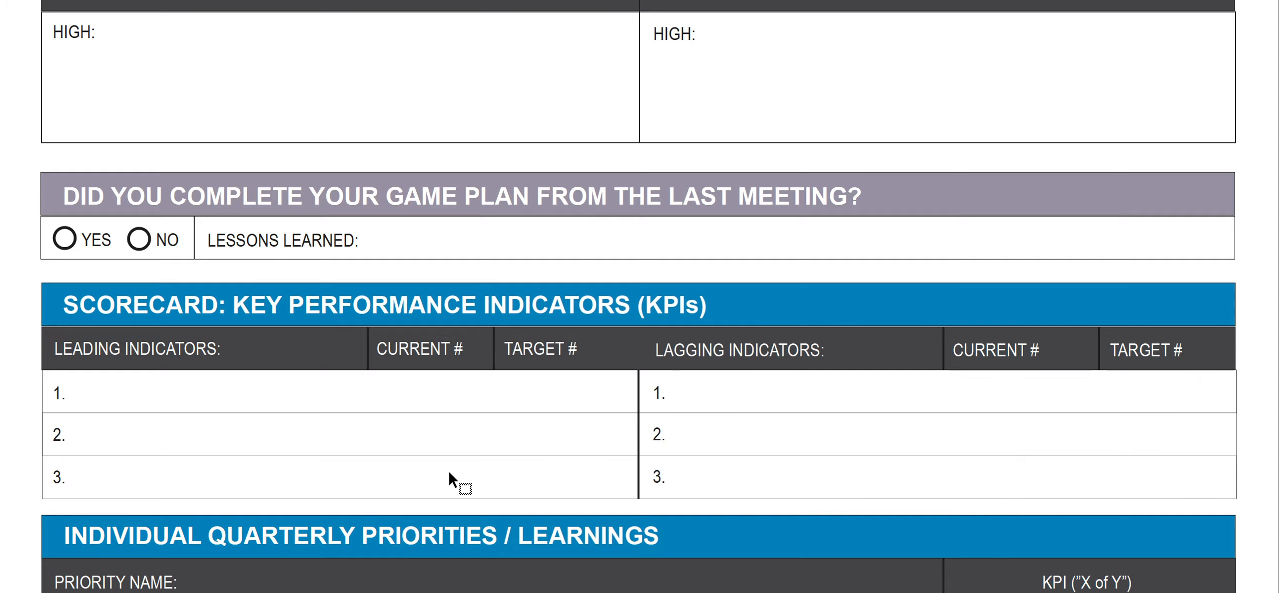
scroll(down, 3)
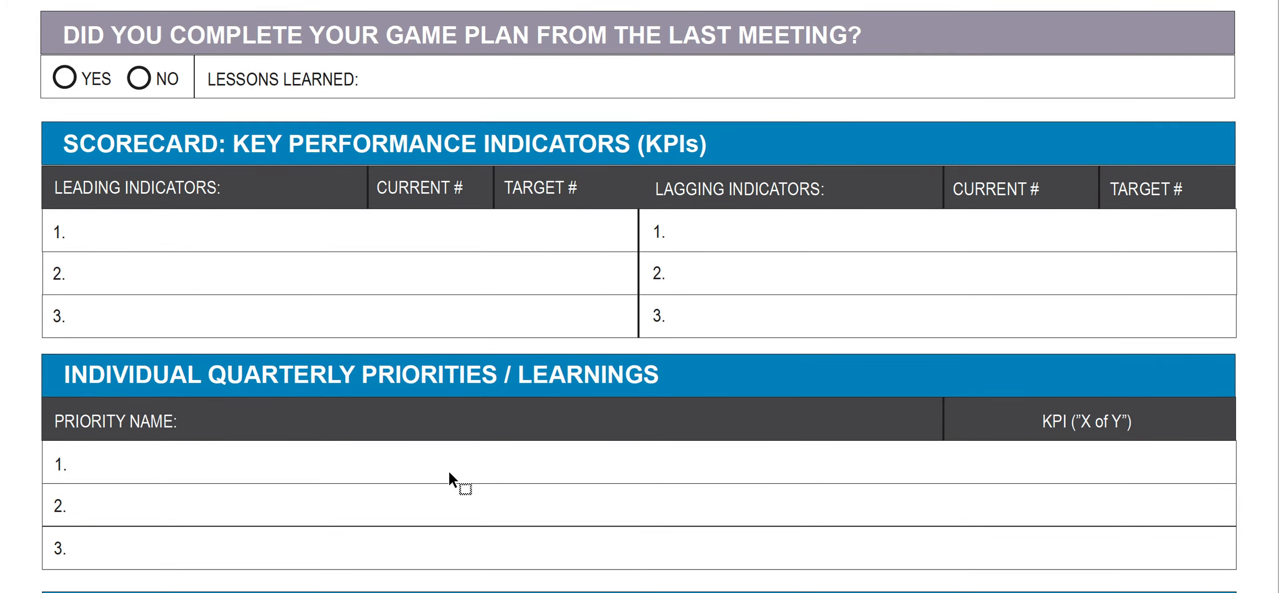
scroll(down, 3)
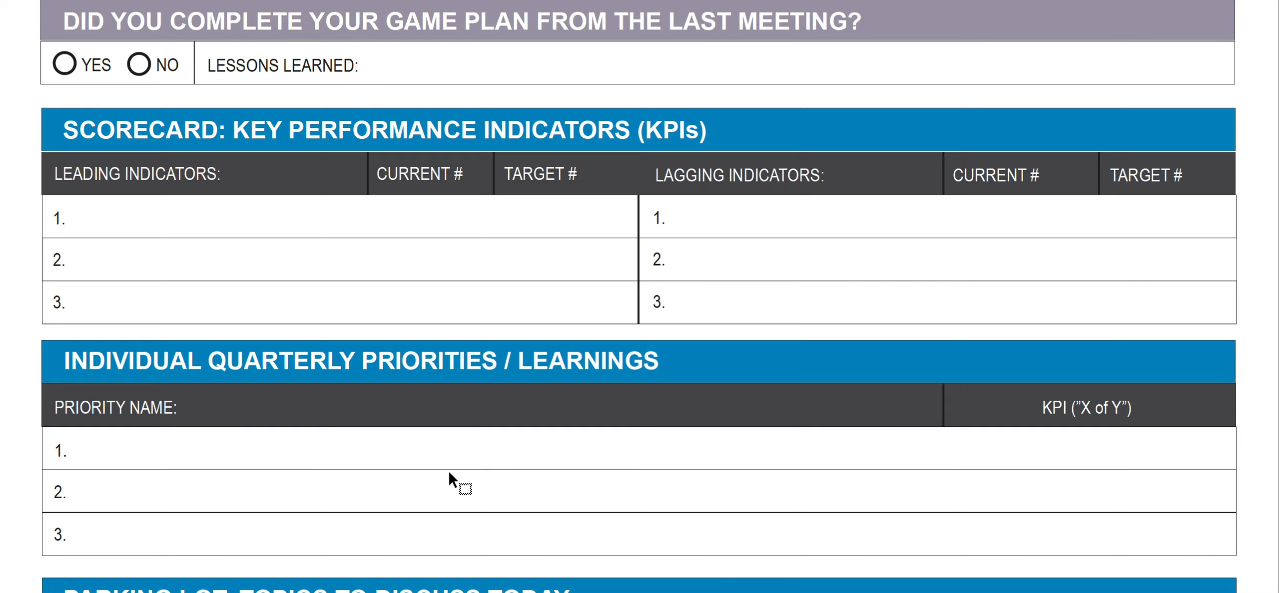
scroll(down, 3)
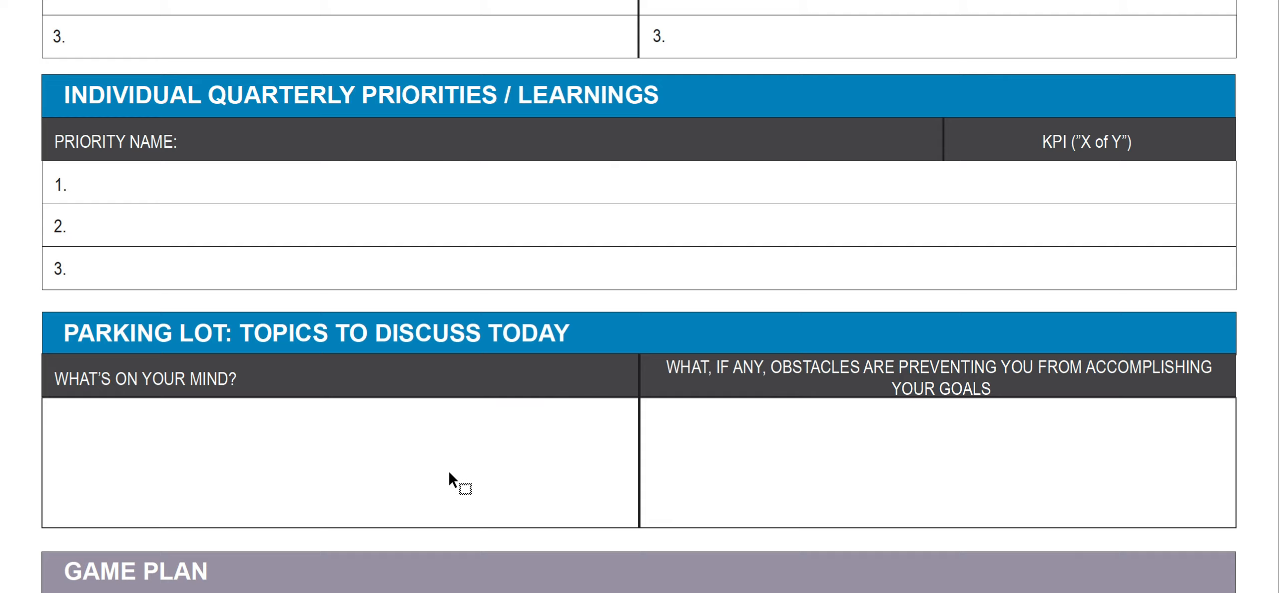
scroll(down, 3)
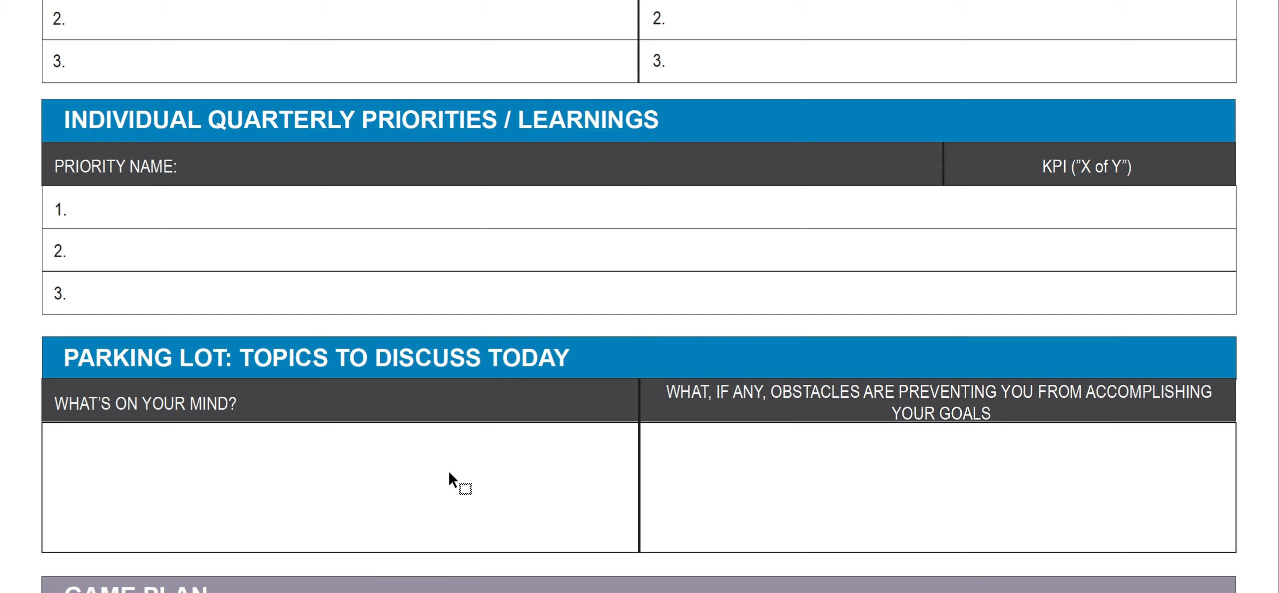
scroll(up, 3)
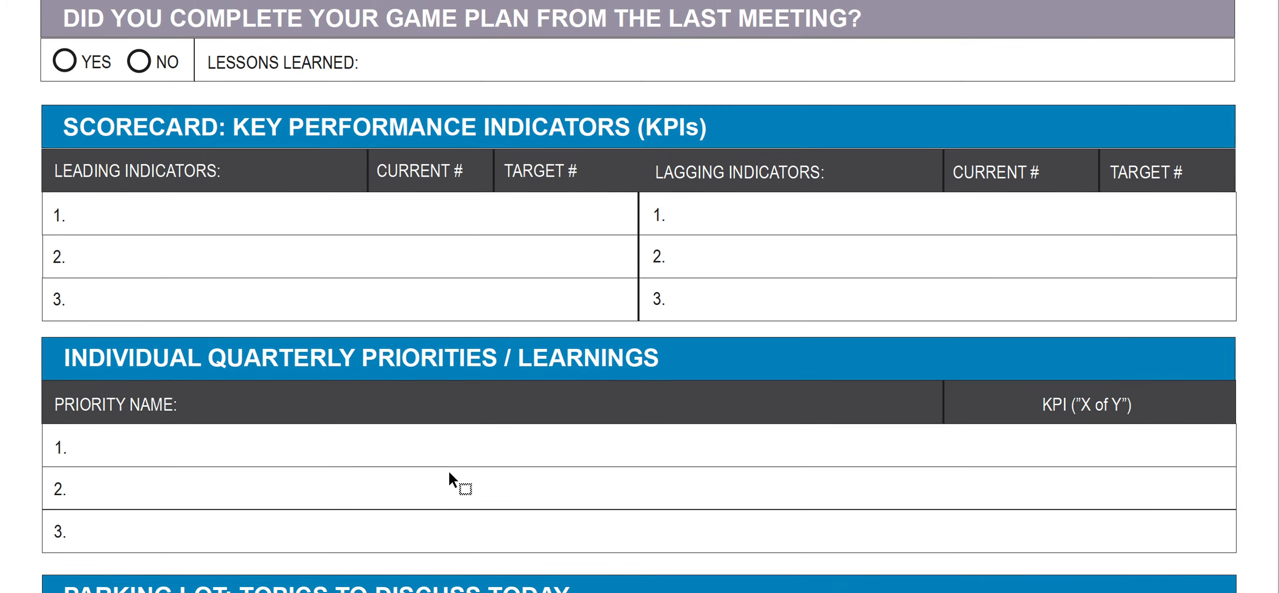
scroll(up, 3)
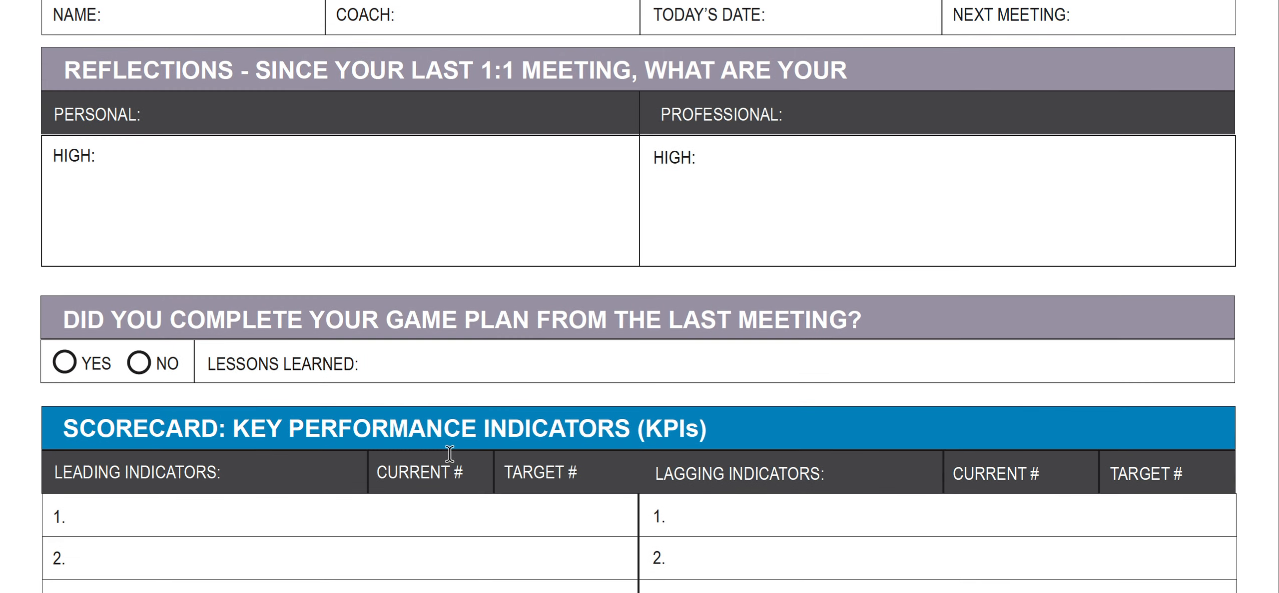
scroll(up, 3)
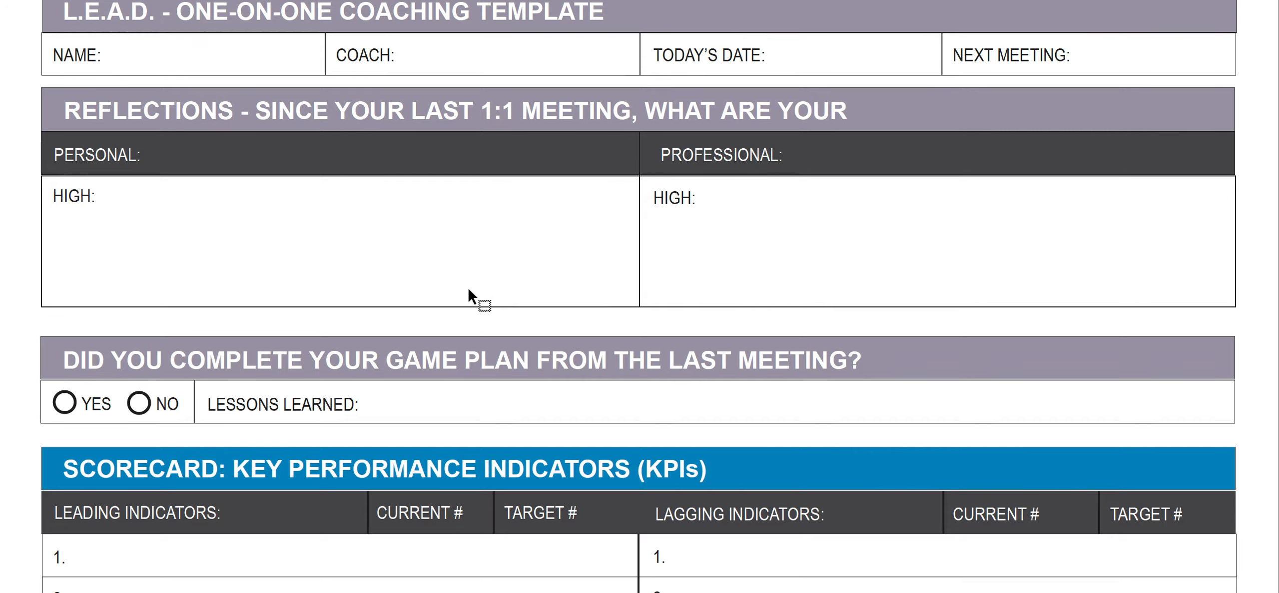
scroll(down, 3)
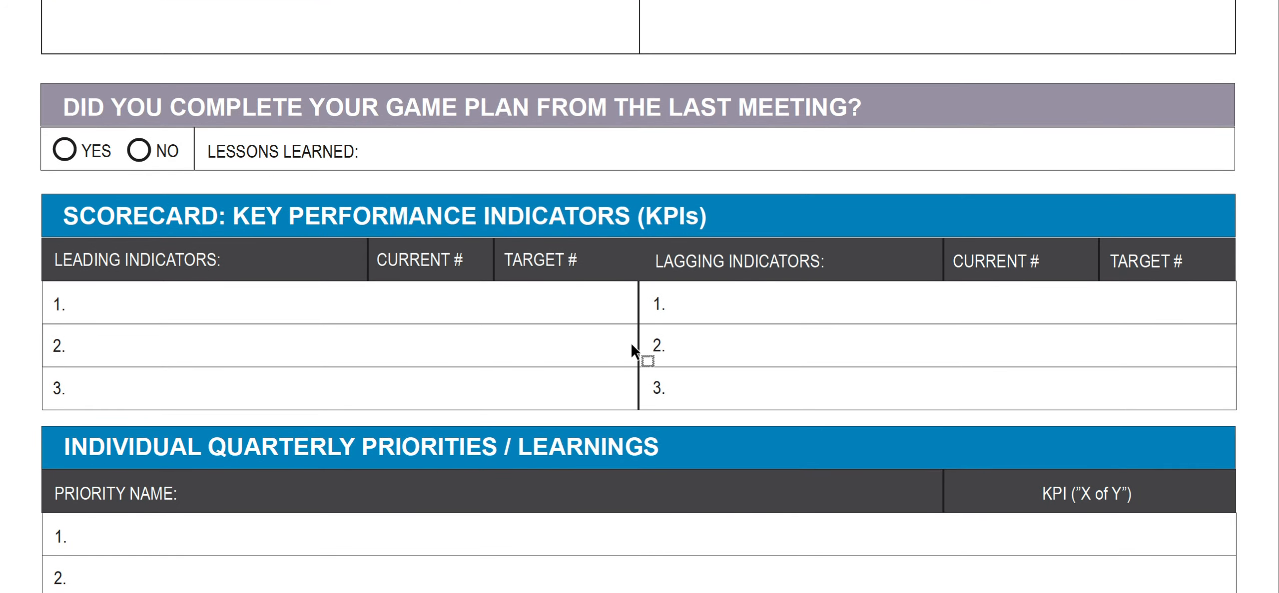
scroll(down, 3)
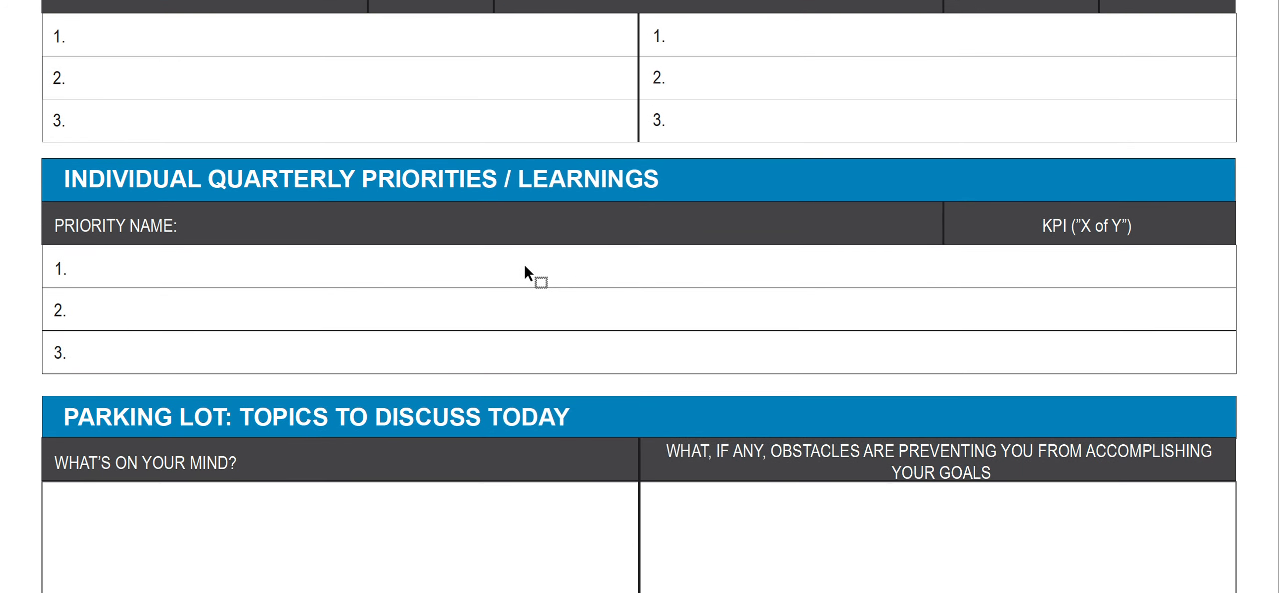
scroll(down, 3)
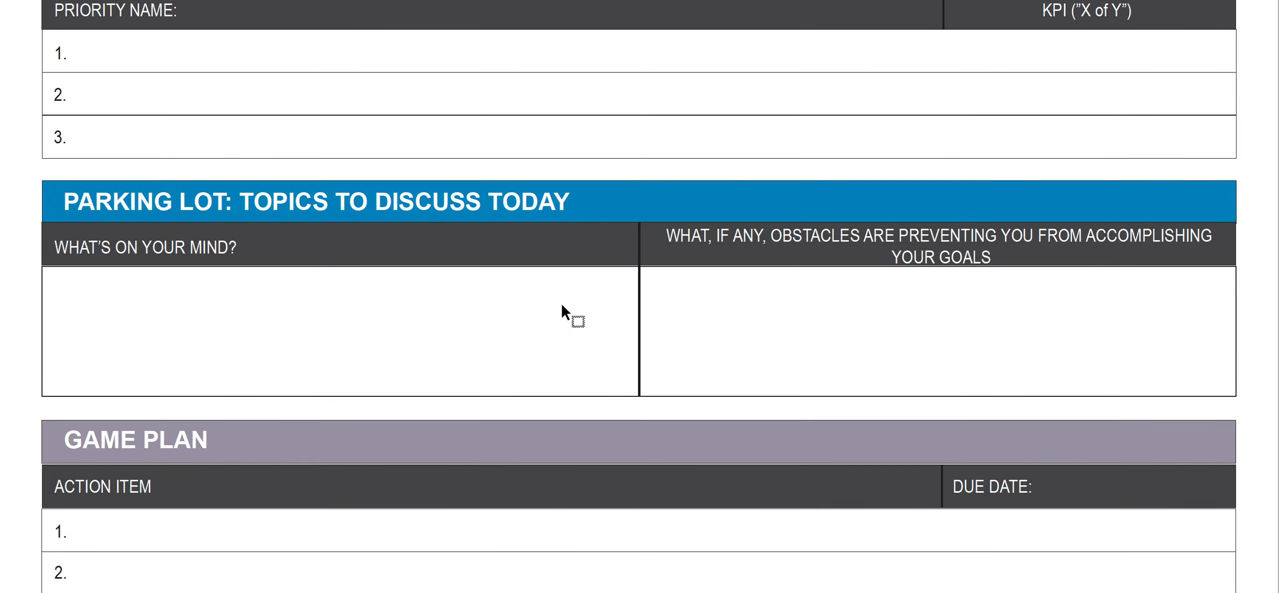
mouse_move(498, 385)
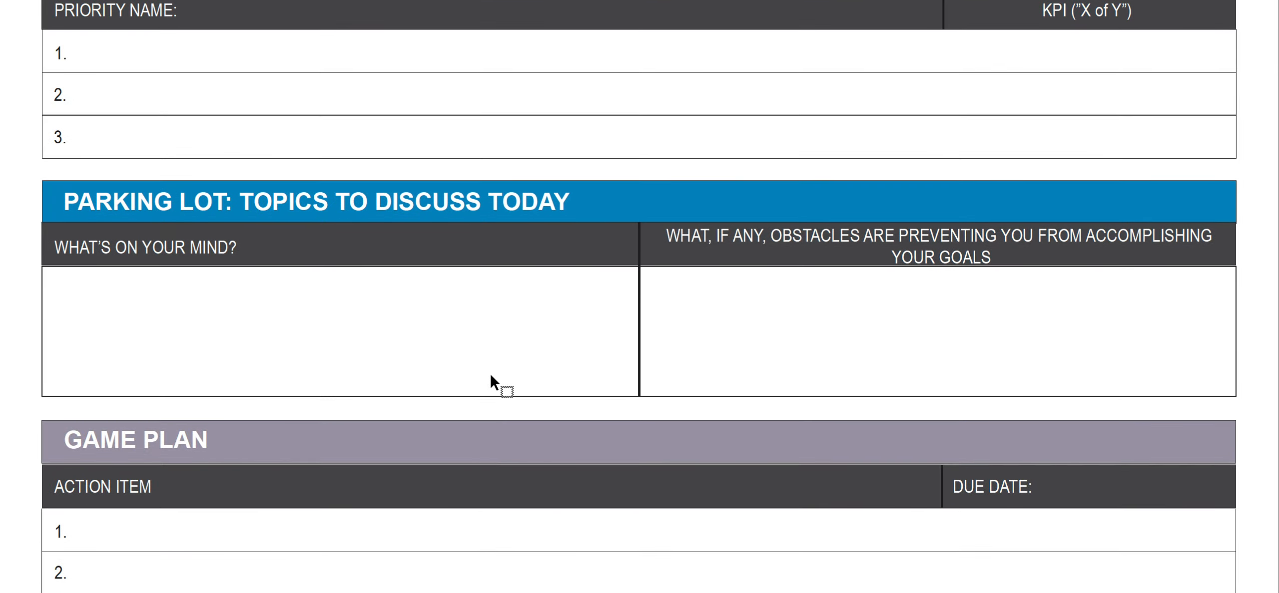
scroll(down, 3)
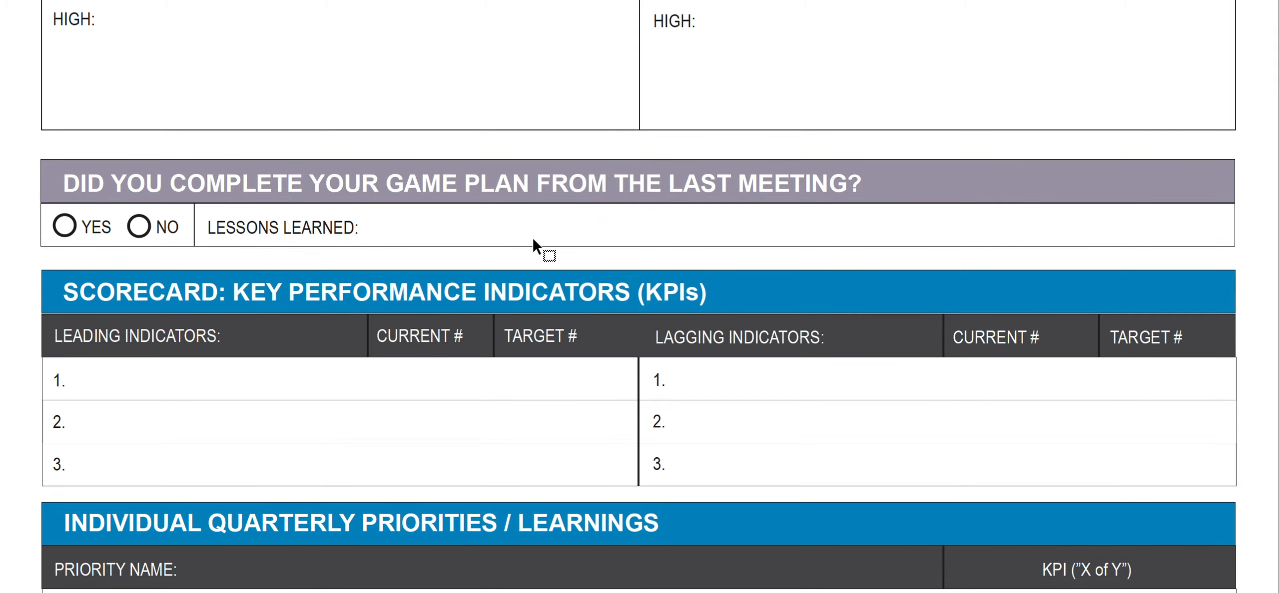
mouse_move(508, 350)
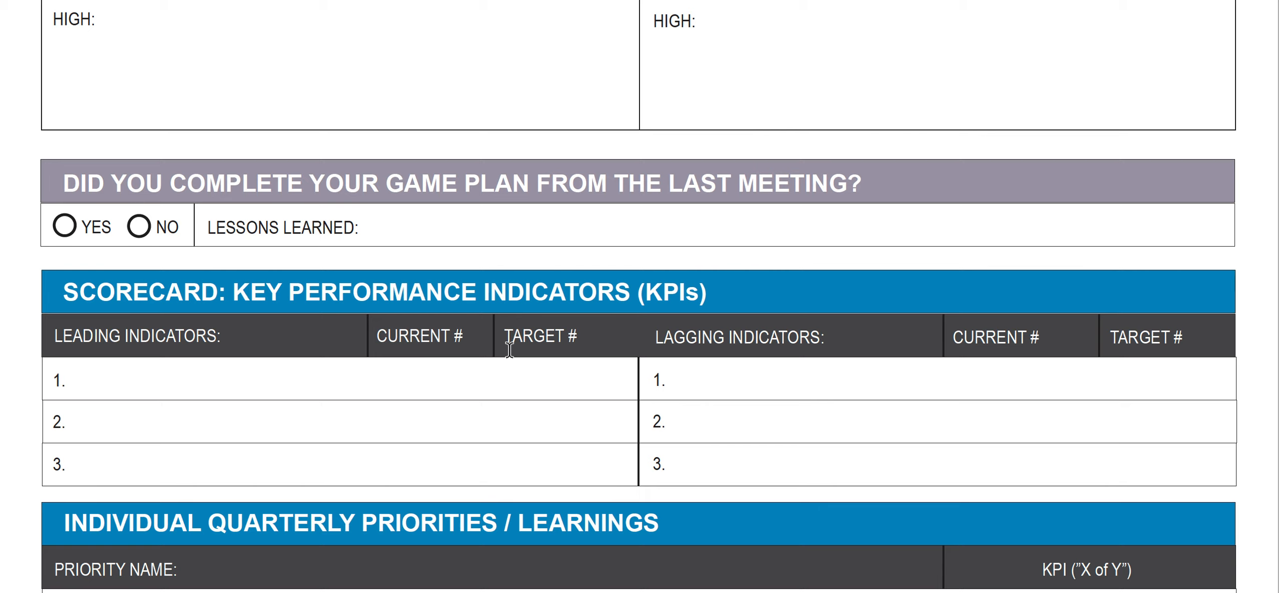
mouse_move(512, 360)
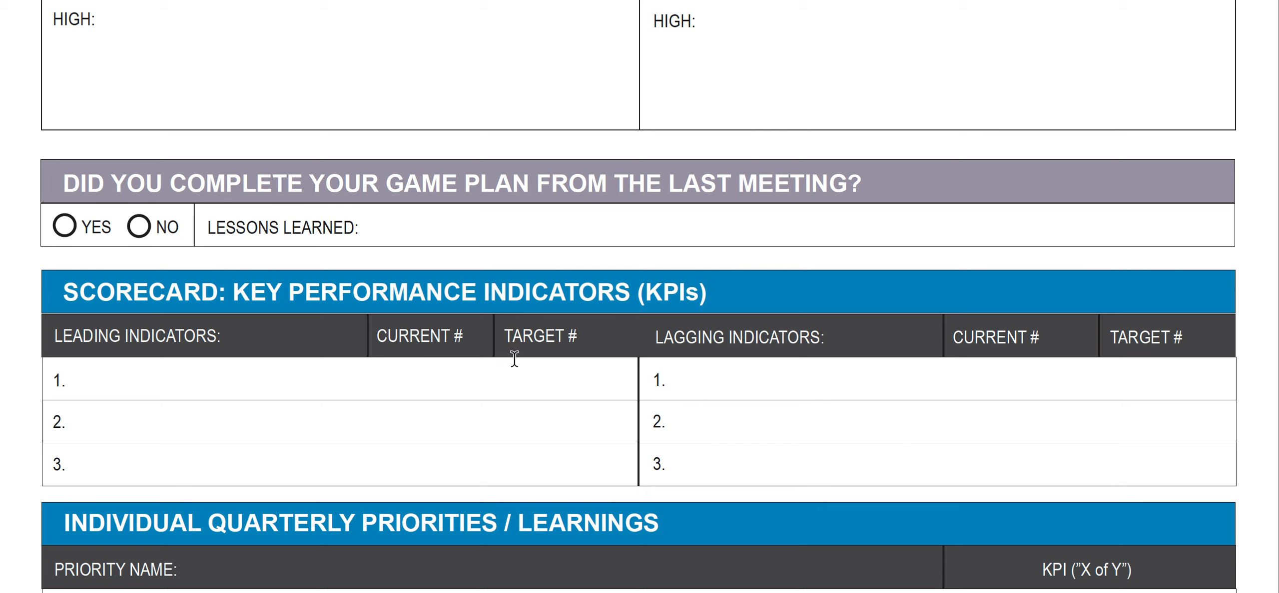
mouse_move(541, 383)
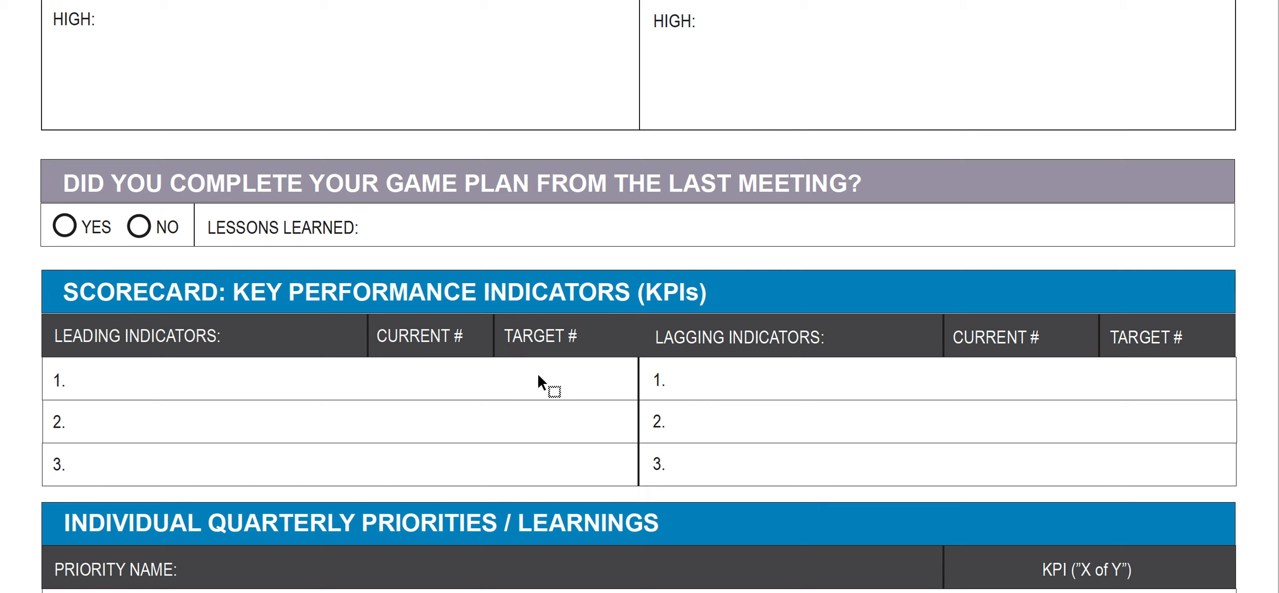